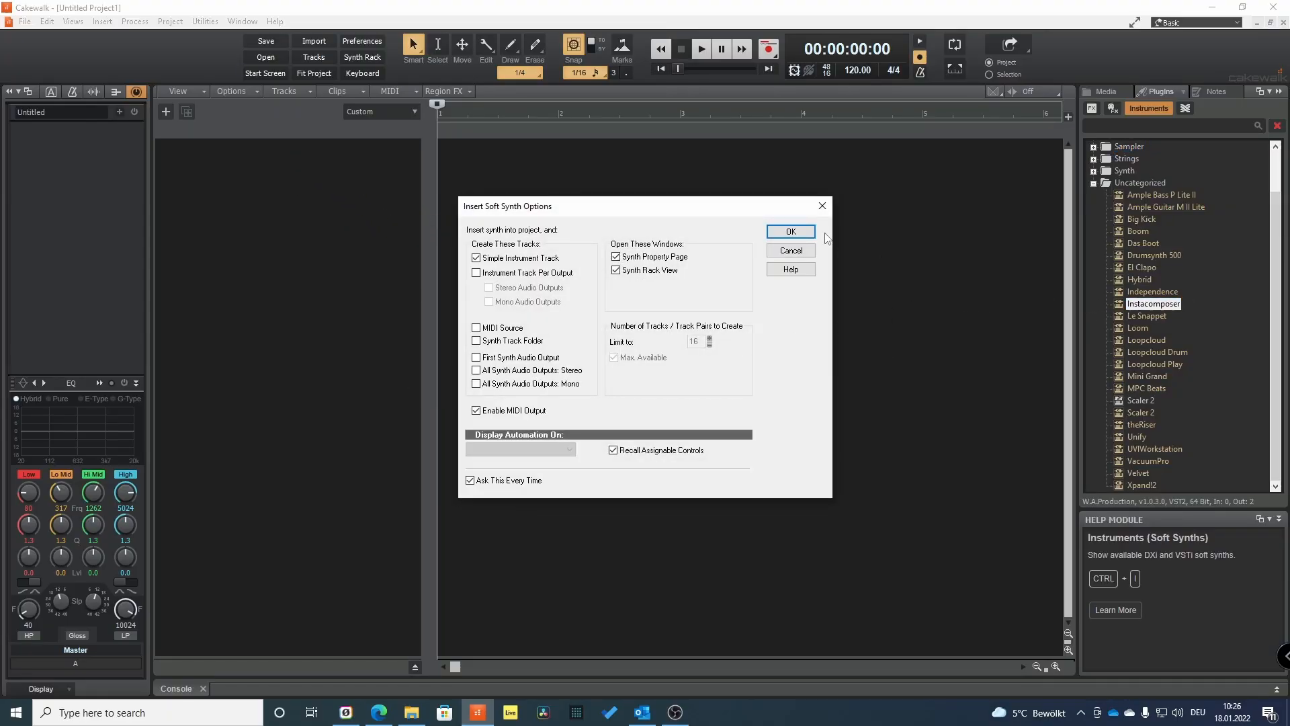
Confirm inserting InstaComposer as a Simple Instrument Track.
{"action": "left_click", "coordinate": [789, 231]}
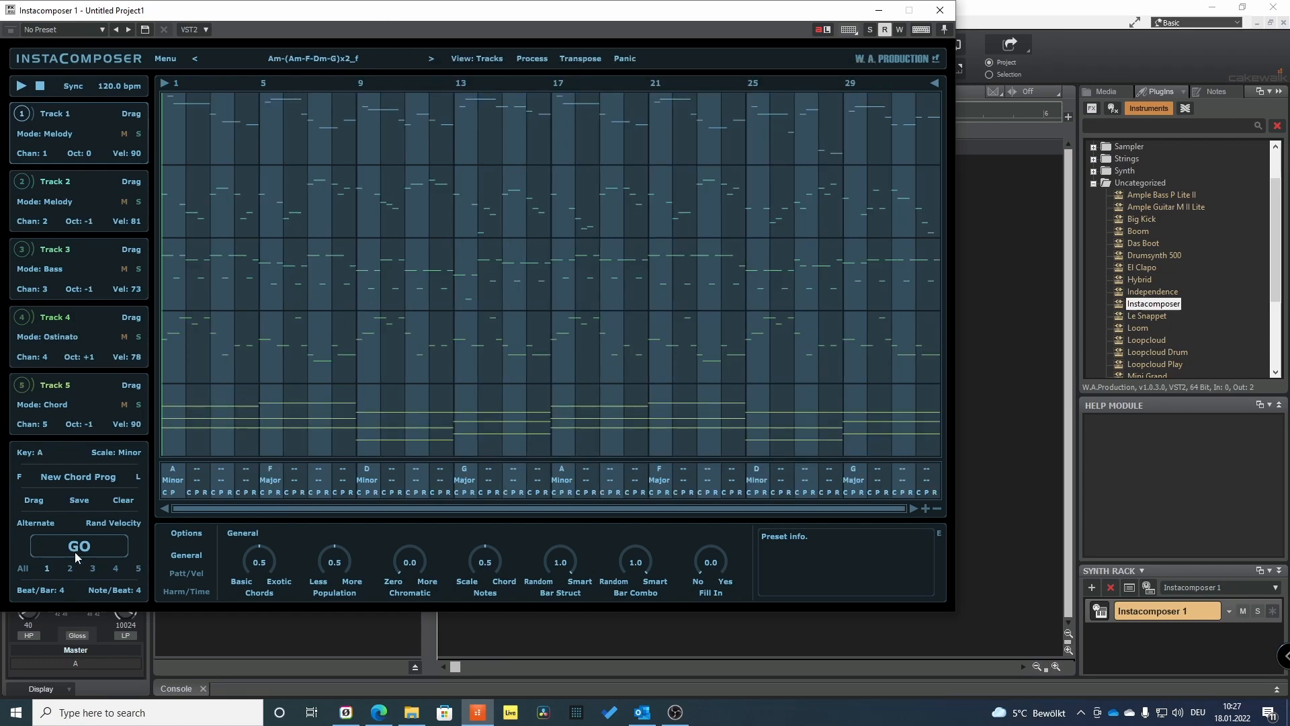
Generate a pattern for the five tracks with GO and preview its playback.
{"action": "left_click", "coordinate": [77, 545]}
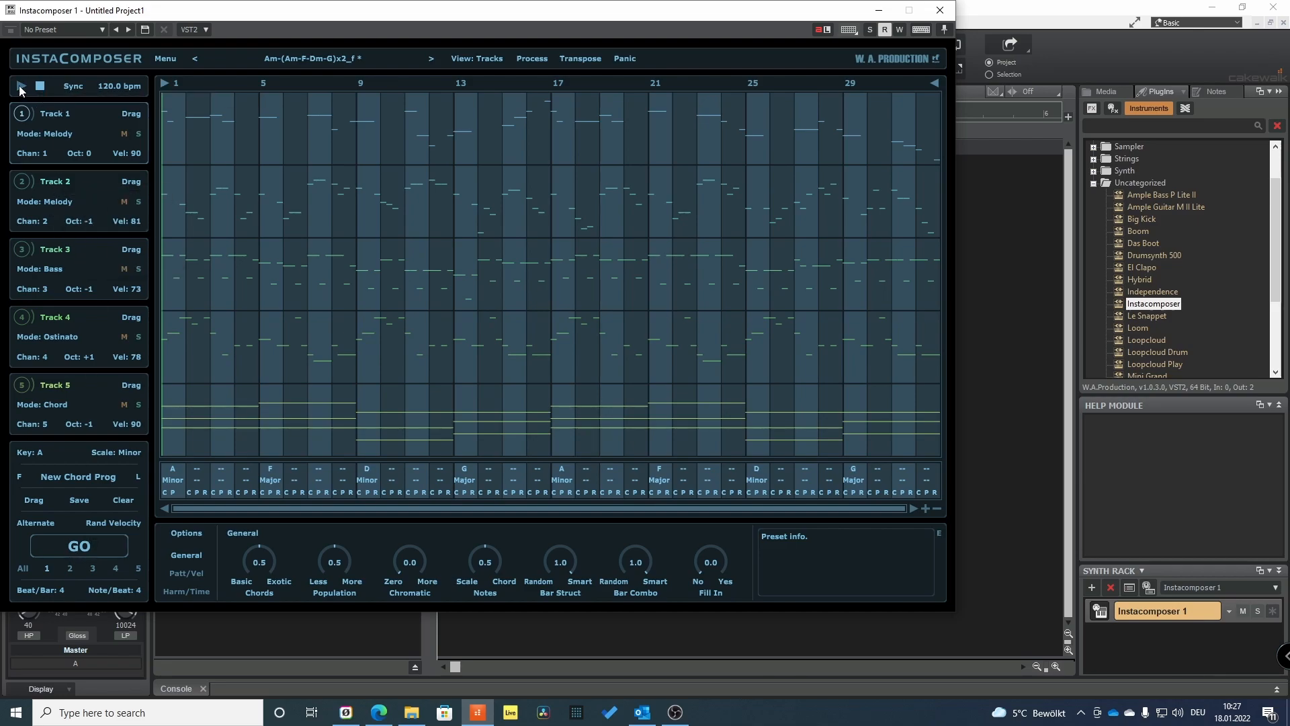
{"action": "mouse_move", "coordinate": [20, 89]}
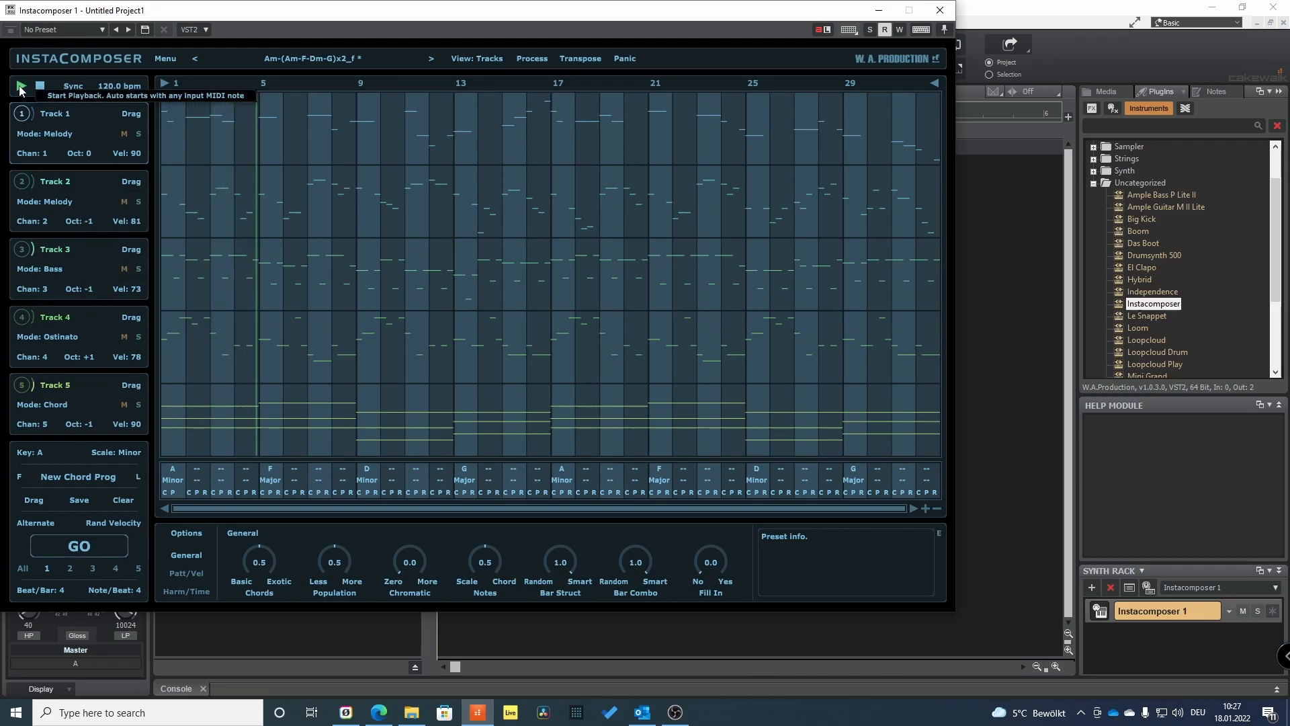
{"action": "left_click", "coordinate": [20, 86]}
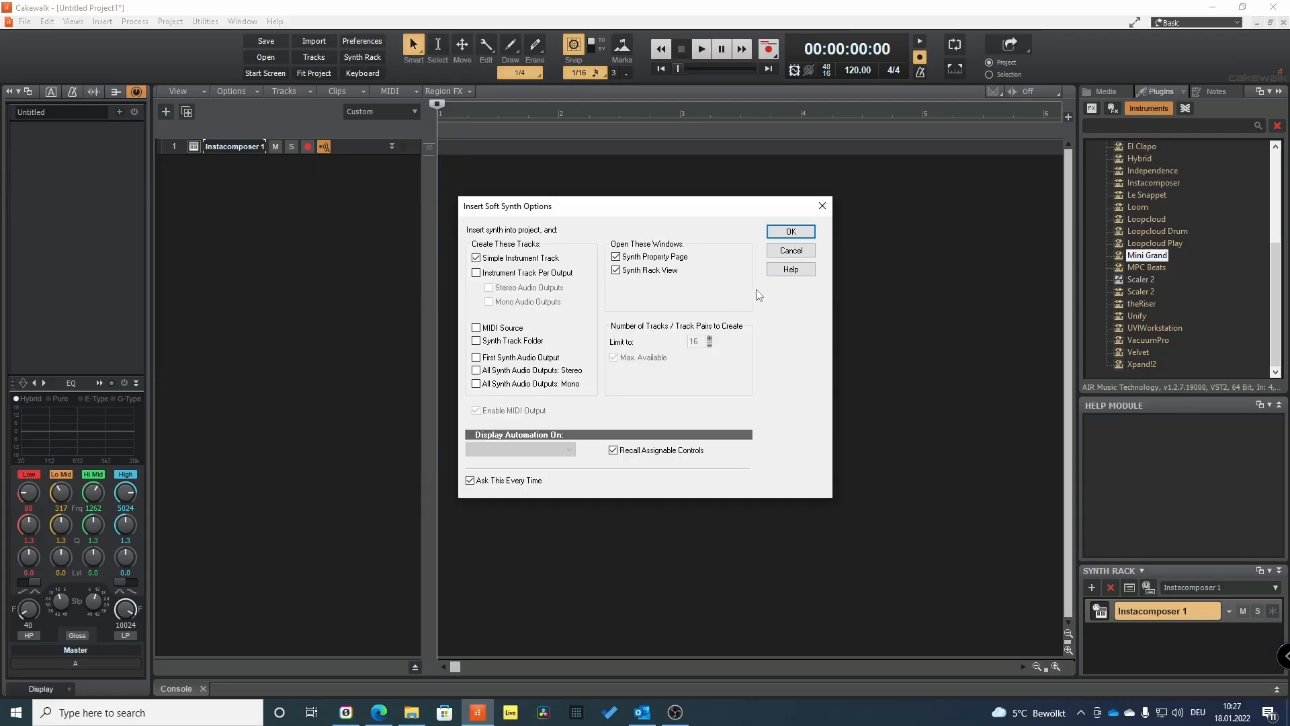
Confirm the Mini Grand insert and add the Xpand!2 instrument from the browser.
{"action": "left_click", "coordinate": [788, 232]}
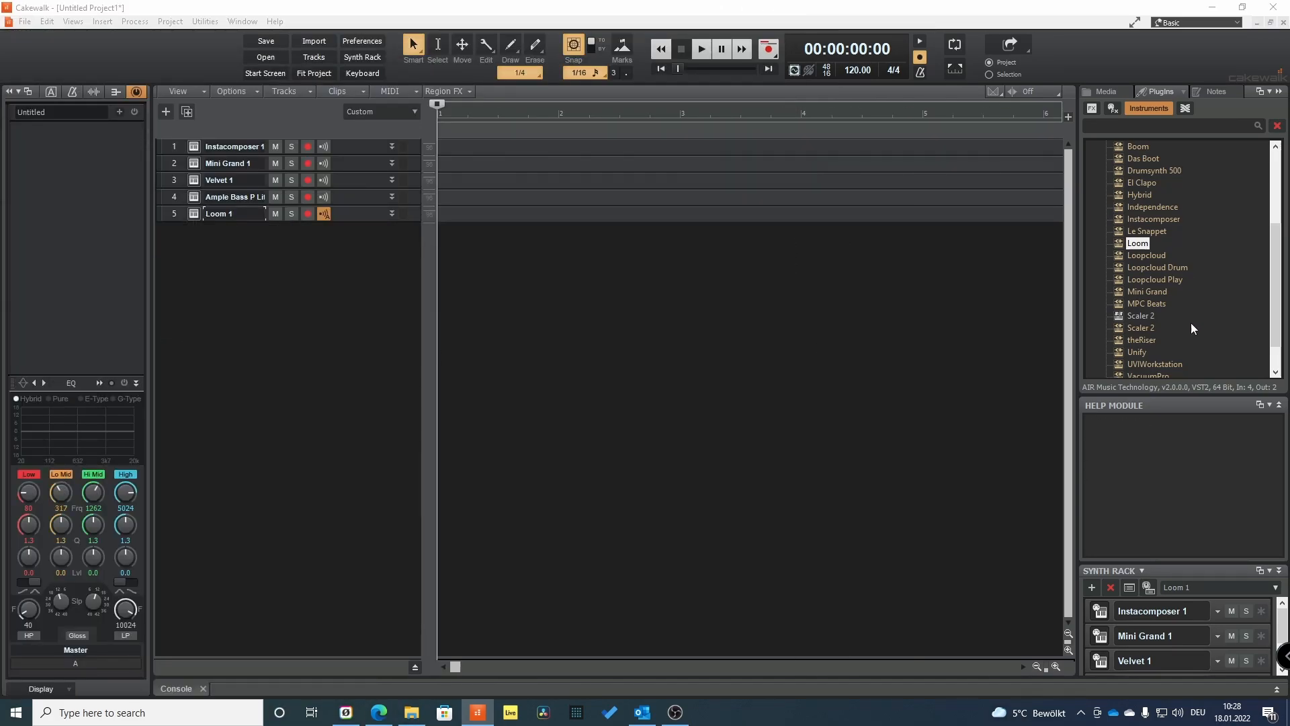
{"action": "scroll", "scroll_direction": "down", "scroll_amount": 3}
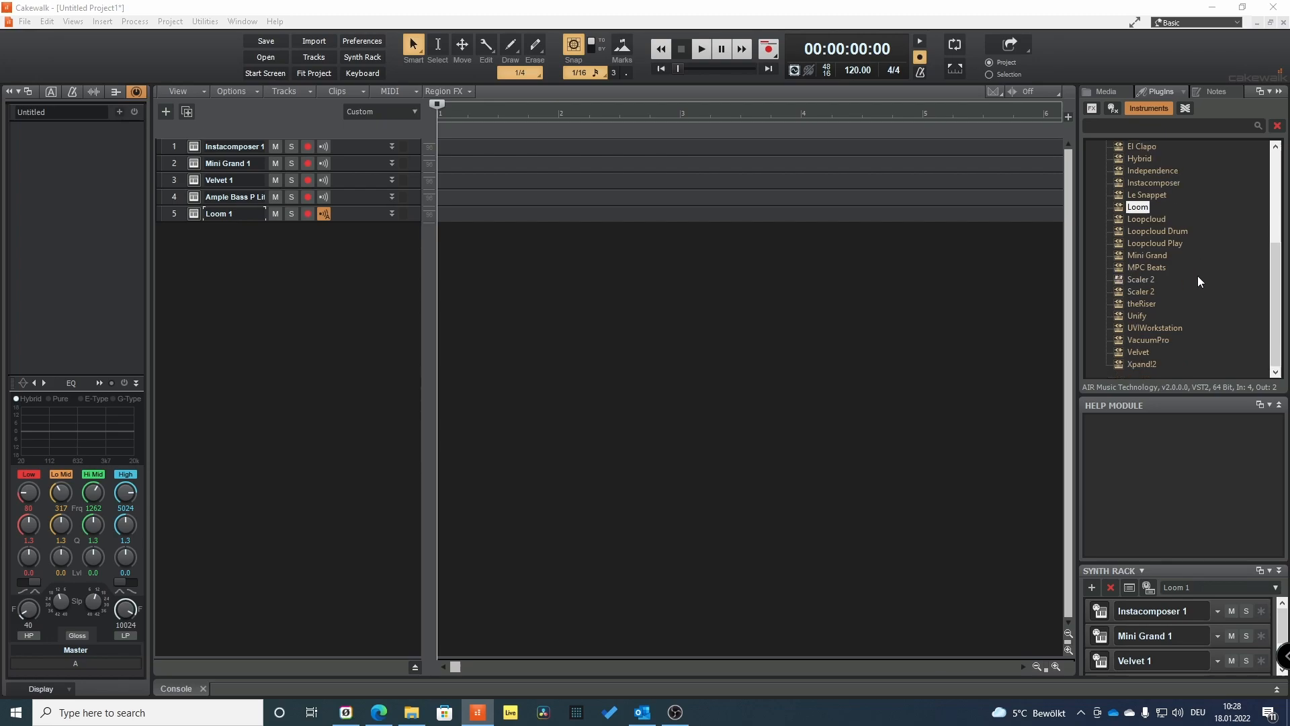
{"action": "mouse_move", "coordinate": [1154, 360]}
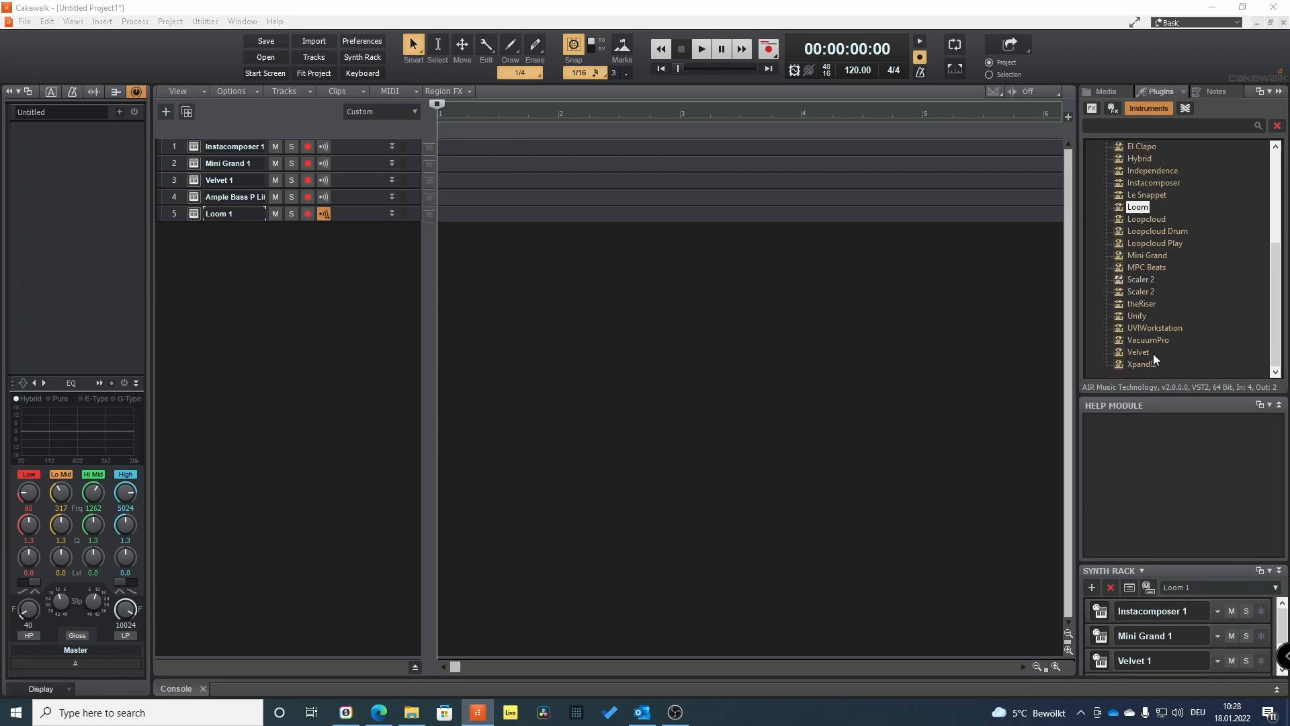
{"action": "left_click", "coordinate": [1142, 364]}
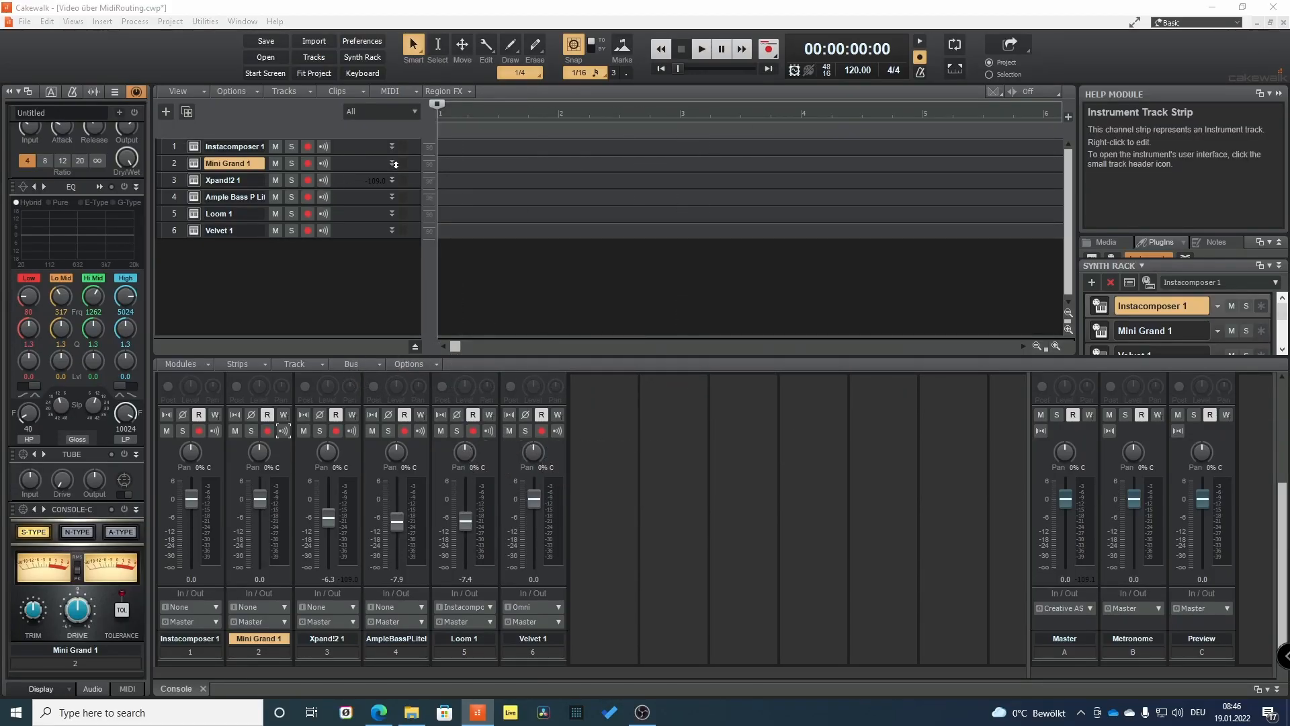
Set track inputs from InstaComposer, e.g. MIDI Ch. 3 into the Ample Bass track.
{"action": "left_click", "coordinate": [300, 212]}
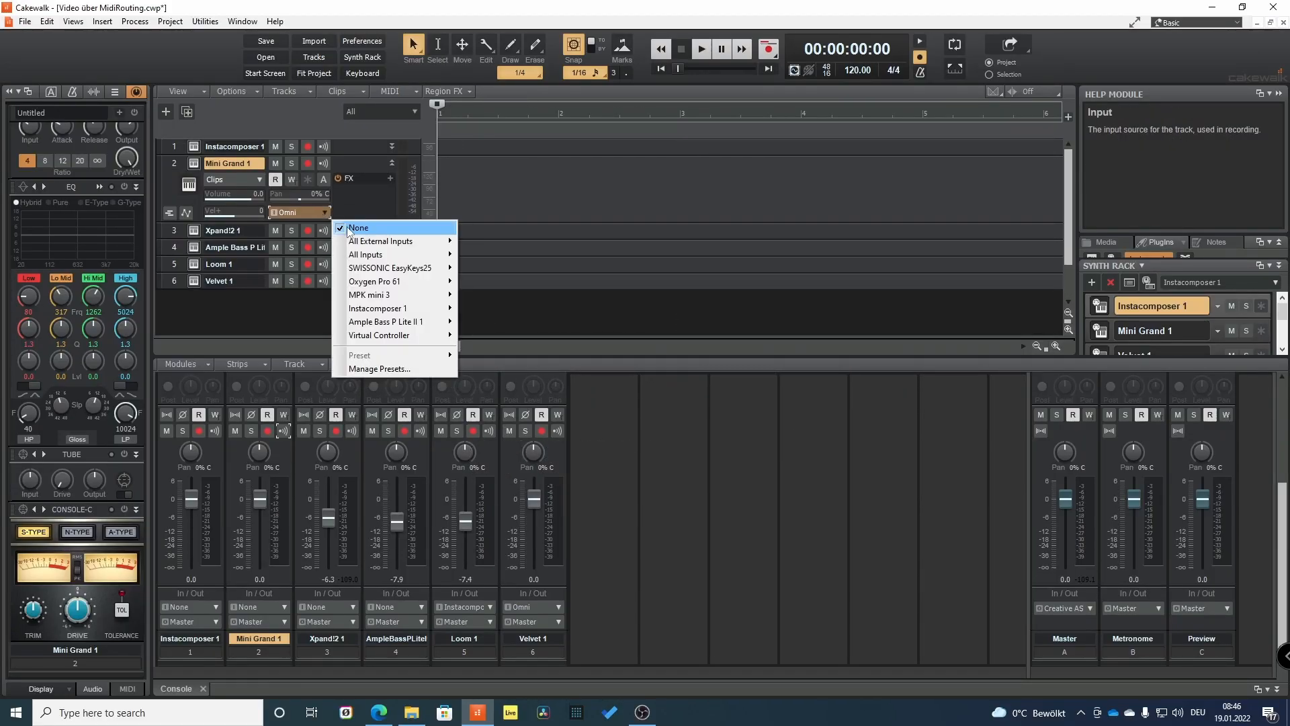
{"action": "left_click", "coordinate": [379, 308]}
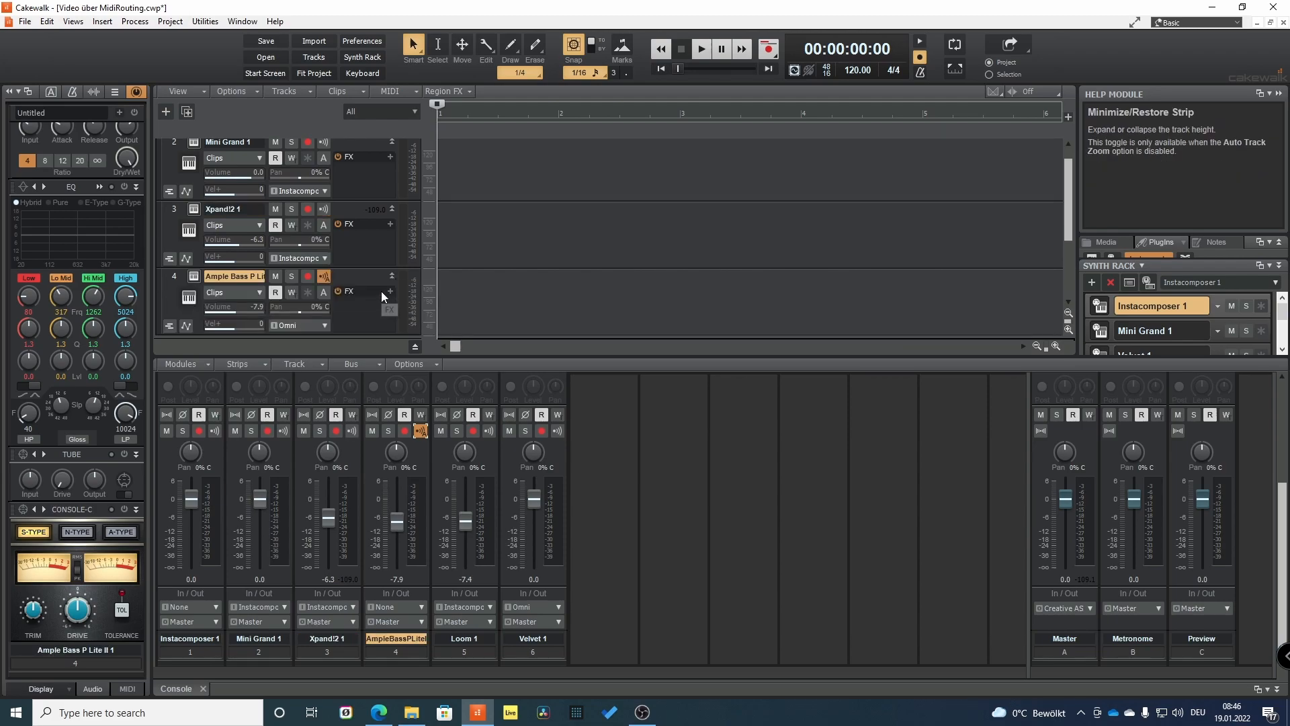
{"action": "left_click", "coordinate": [295, 324]}
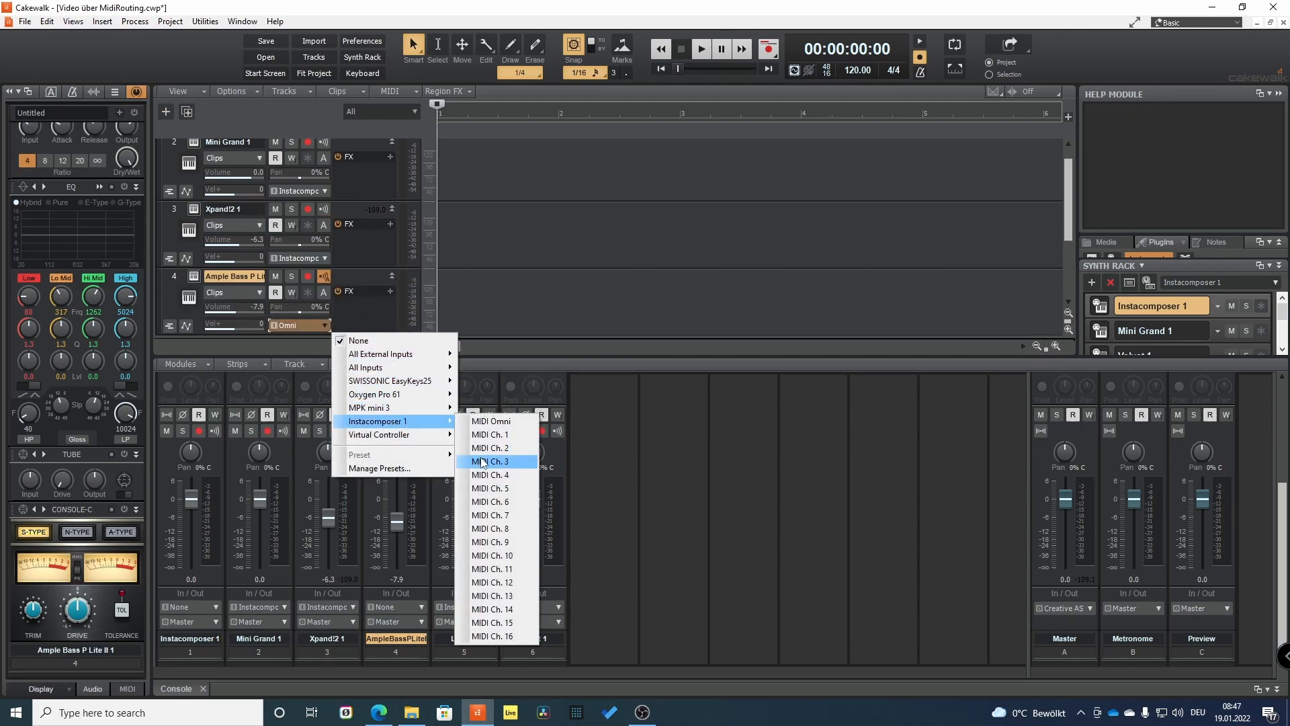
{"action": "left_click", "coordinate": [489, 460]}
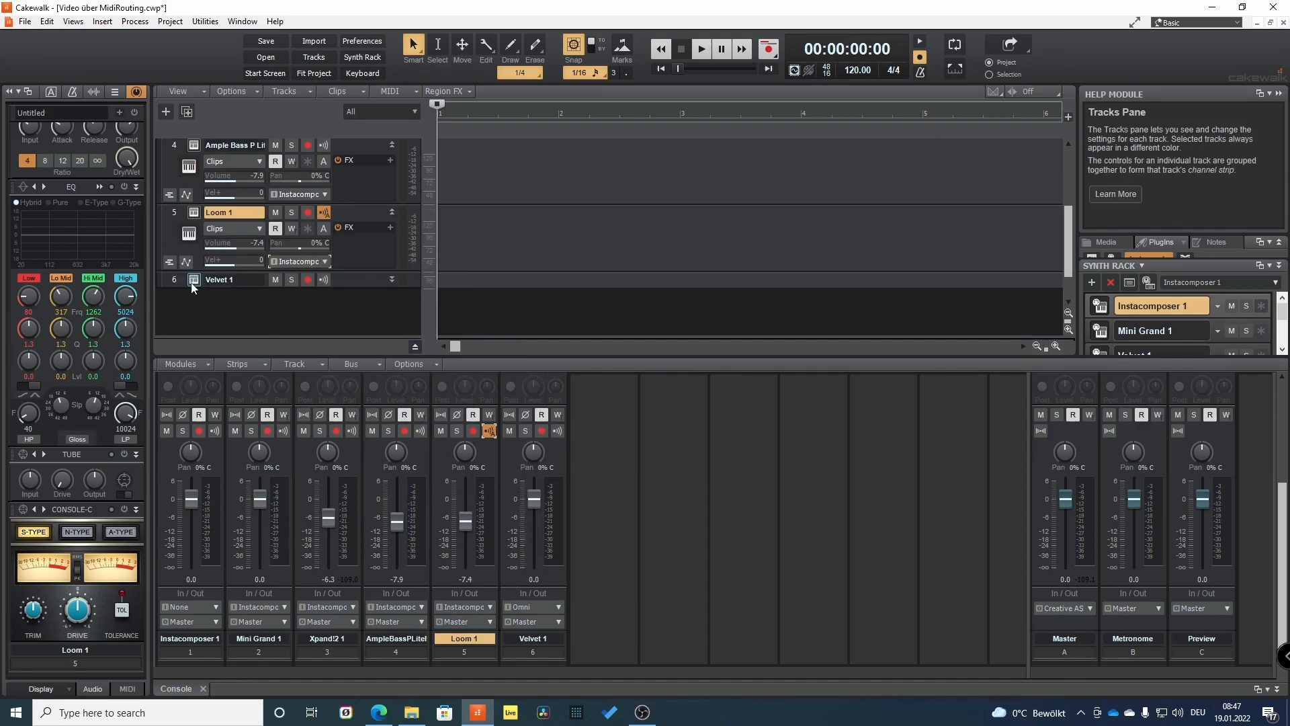
{"action": "left_click", "coordinate": [295, 325]}
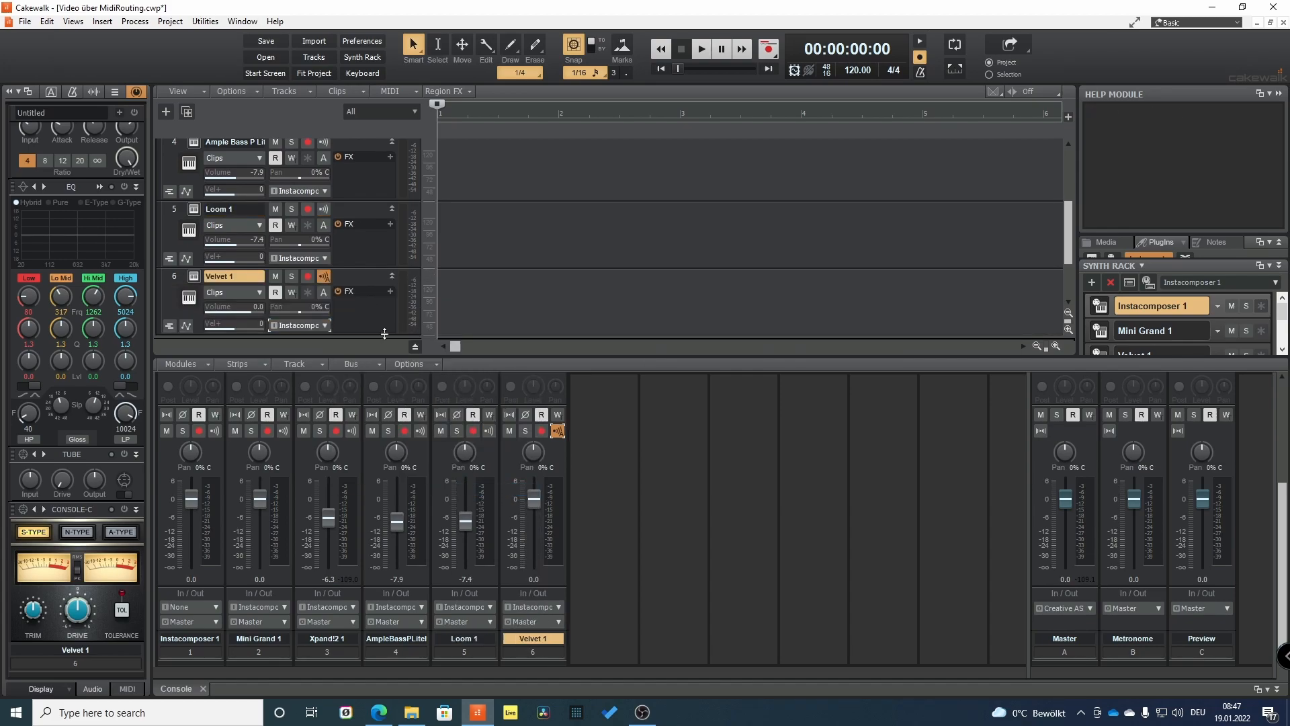
{"action": "mouse_move", "coordinate": [556, 430]}
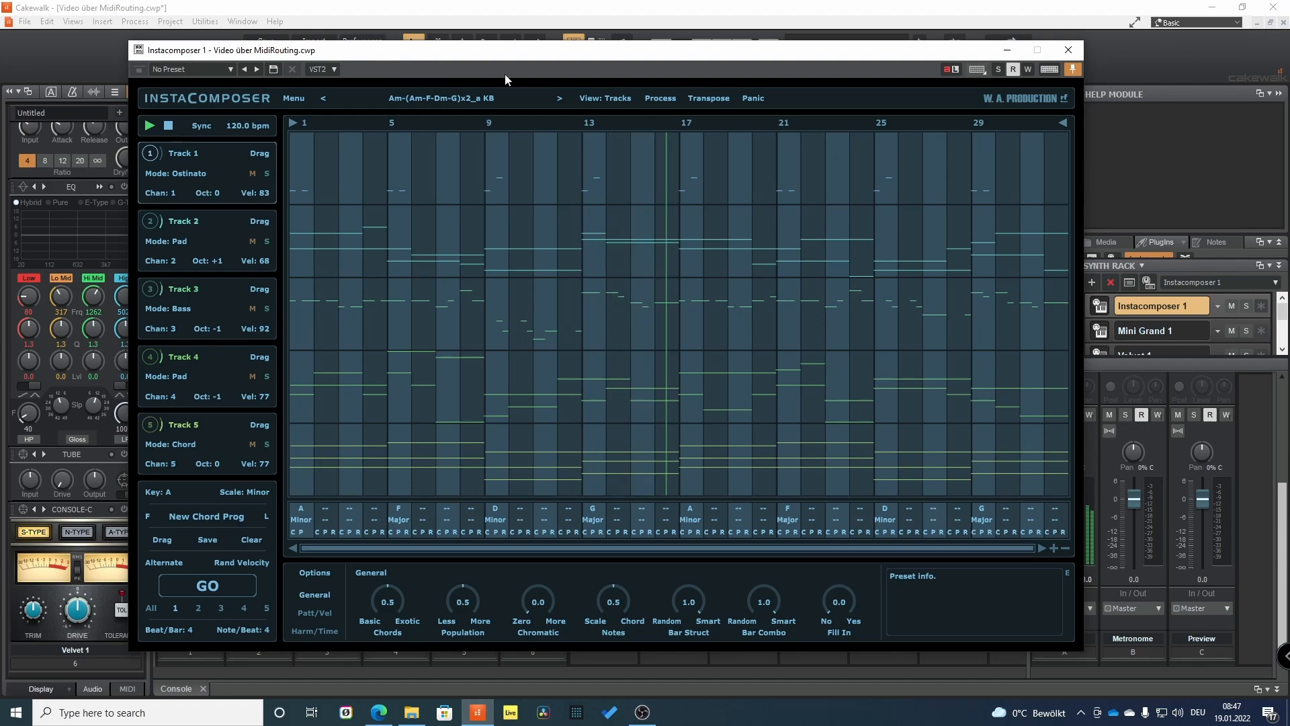
Close the InstaComposer window while its pattern keeps driving the instrument tracks.
{"action": "left_click", "coordinate": [1067, 50]}
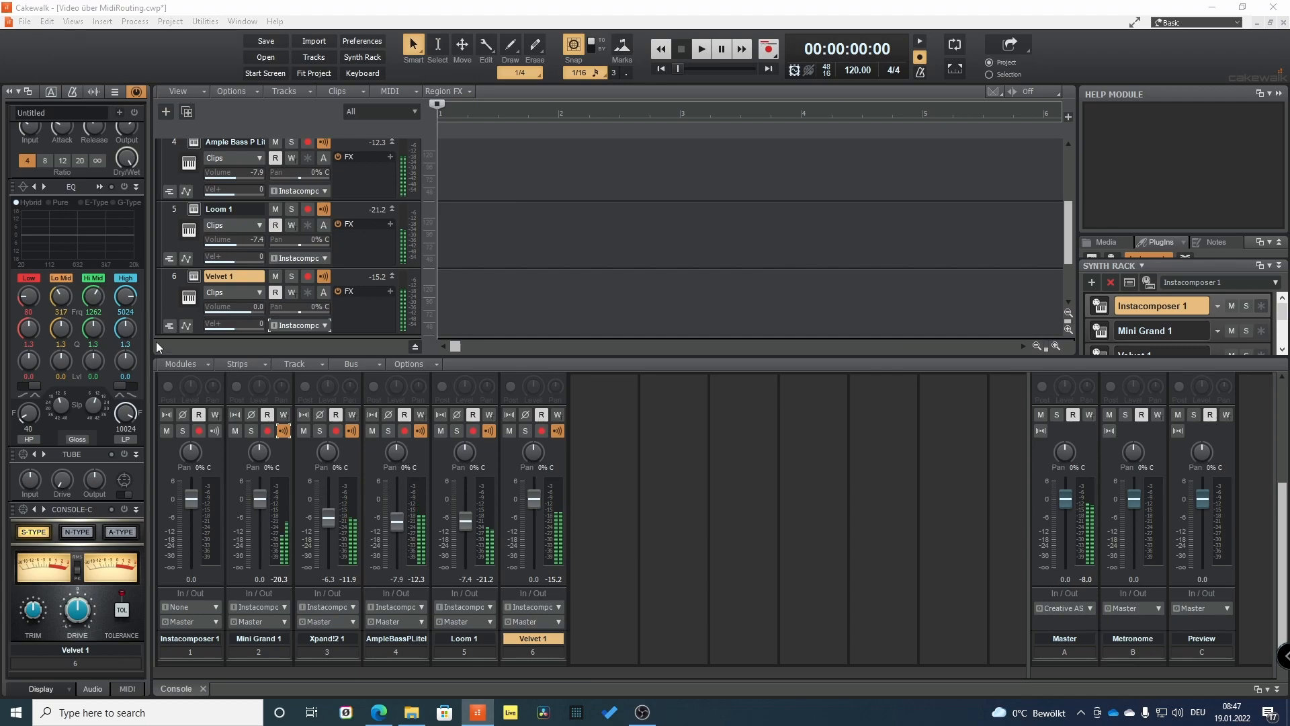
{"action": "mouse_move", "coordinate": [181, 364]}
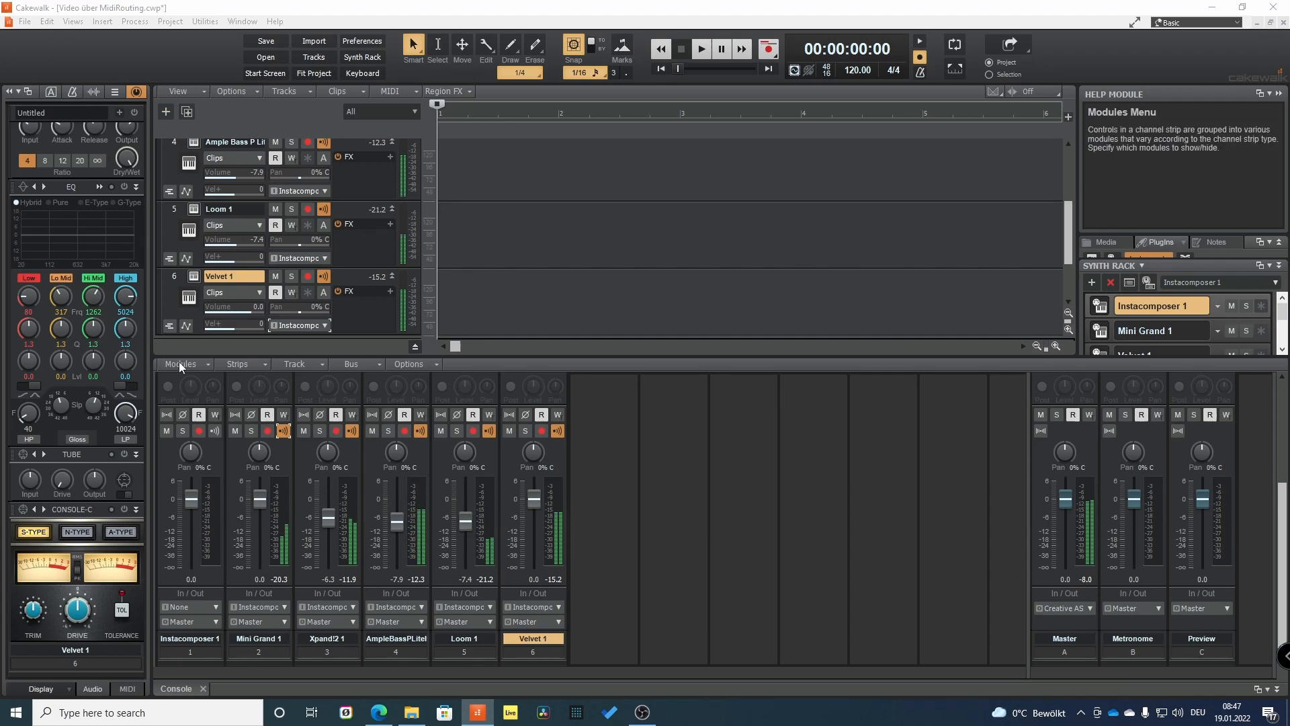